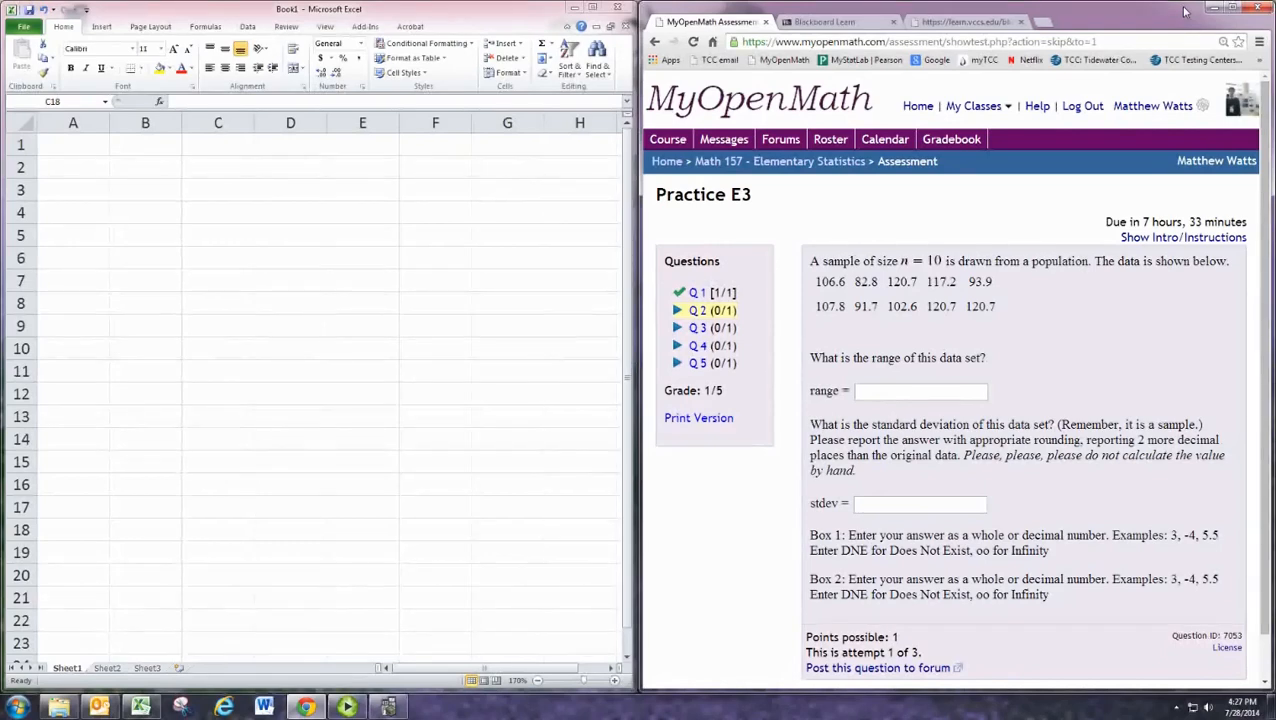
{"action": "mouse_move", "coordinate": [510, 158]}
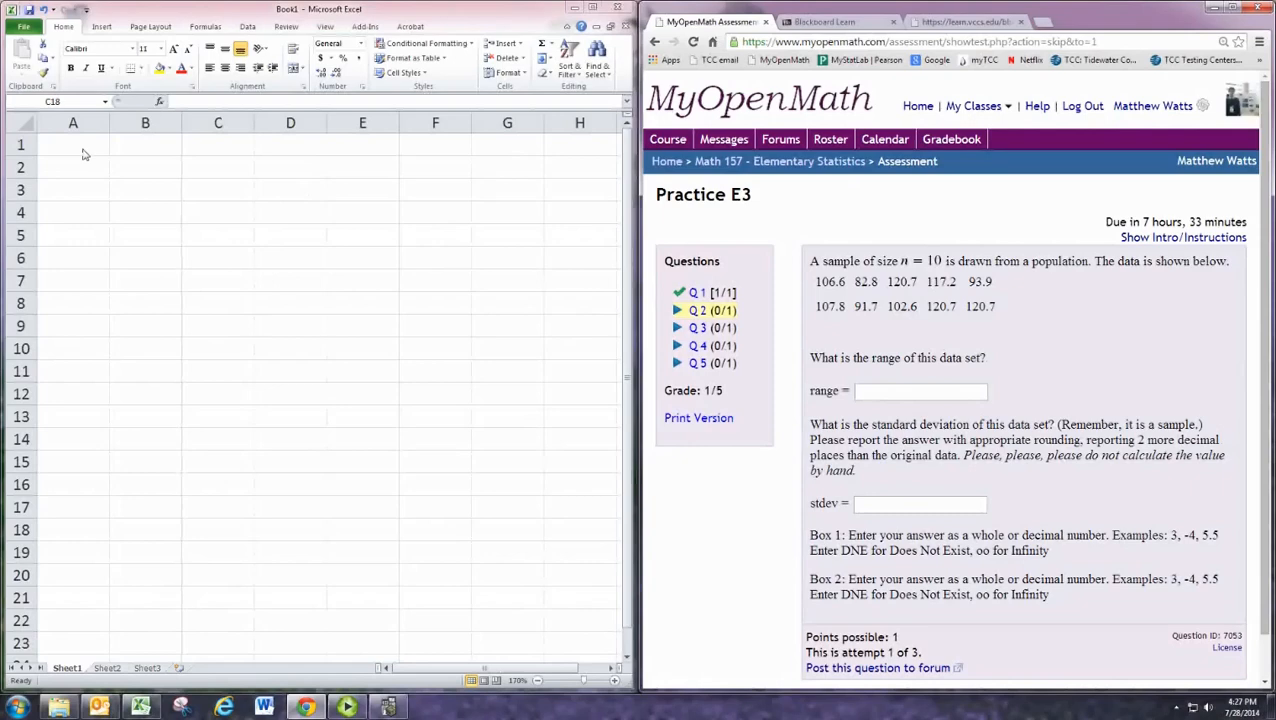
Enter the ten sample values from 106.6 through 120.7 down cells A1:A10
{"action": "type", "text": "106.6"}
{"action": "left_click", "coordinate": [72, 190]}
{"action": "type", "text": "120"}
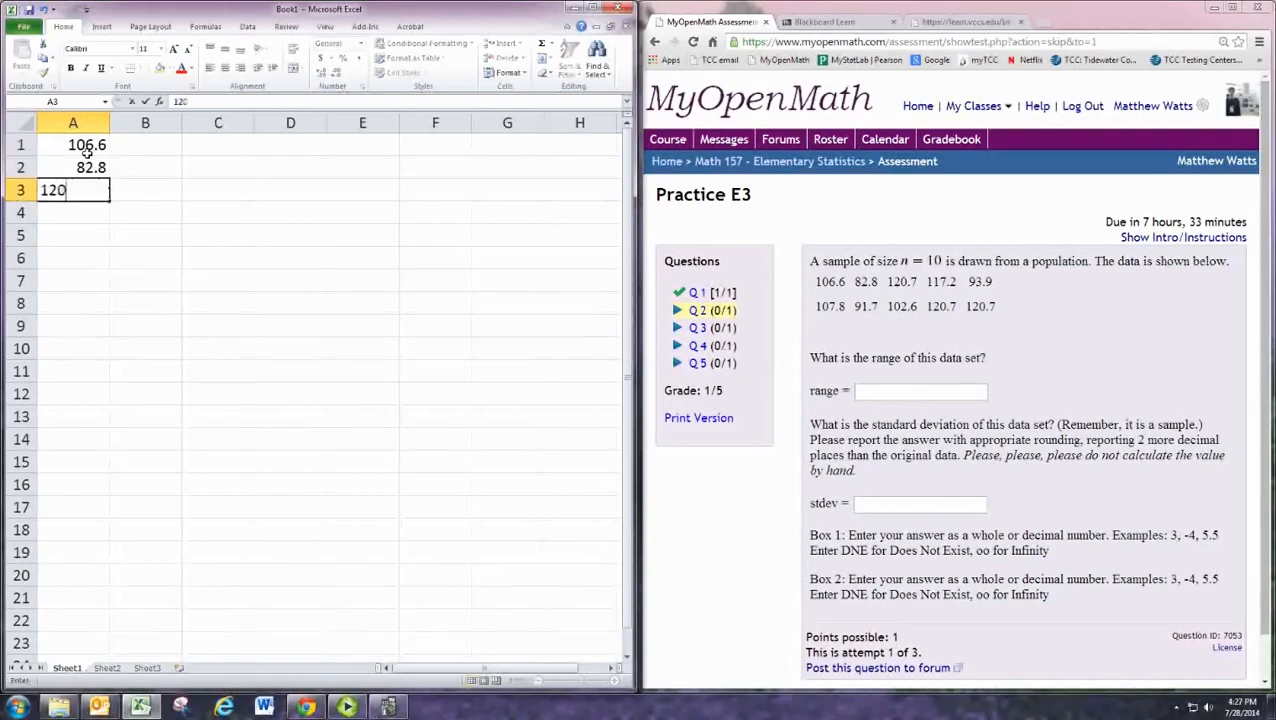
{"action": "type", "text": "117.2"}
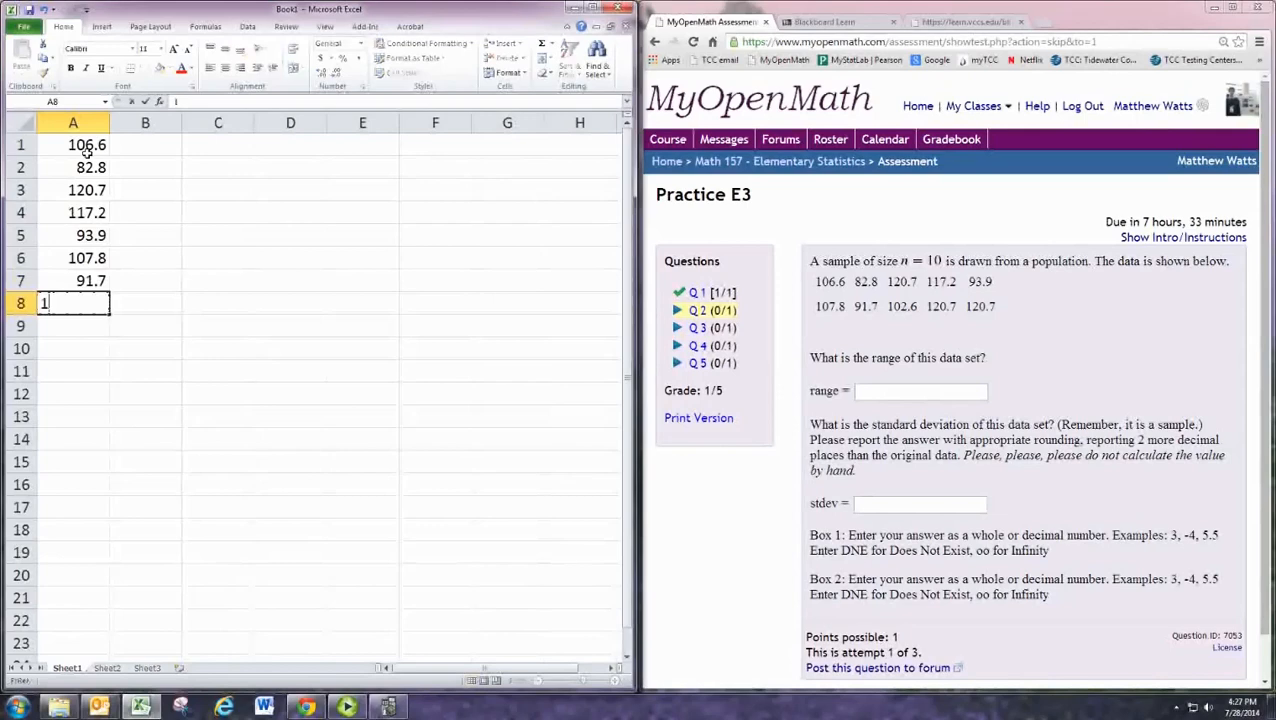
{"action": "type", "text": "102.6"}
{"action": "left_click", "coordinate": [72, 326]}
{"action": "type", "text": "120.7"}
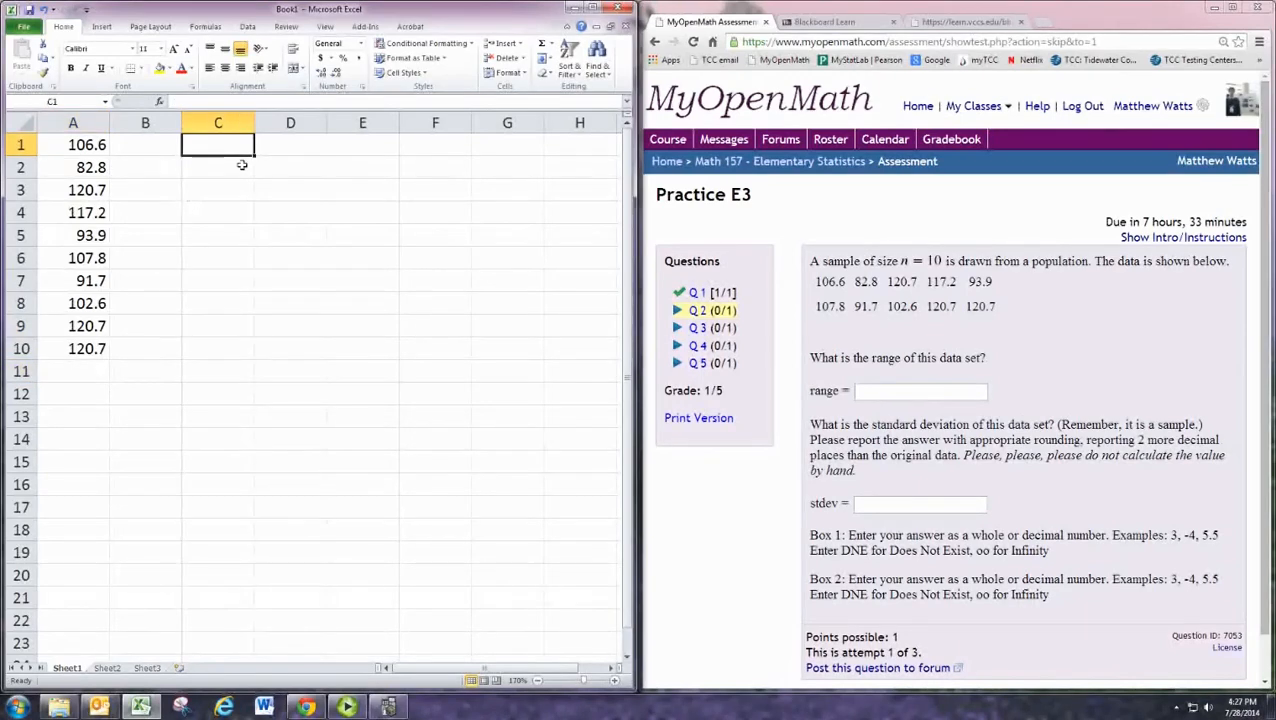
{"action": "type", "text": "="}
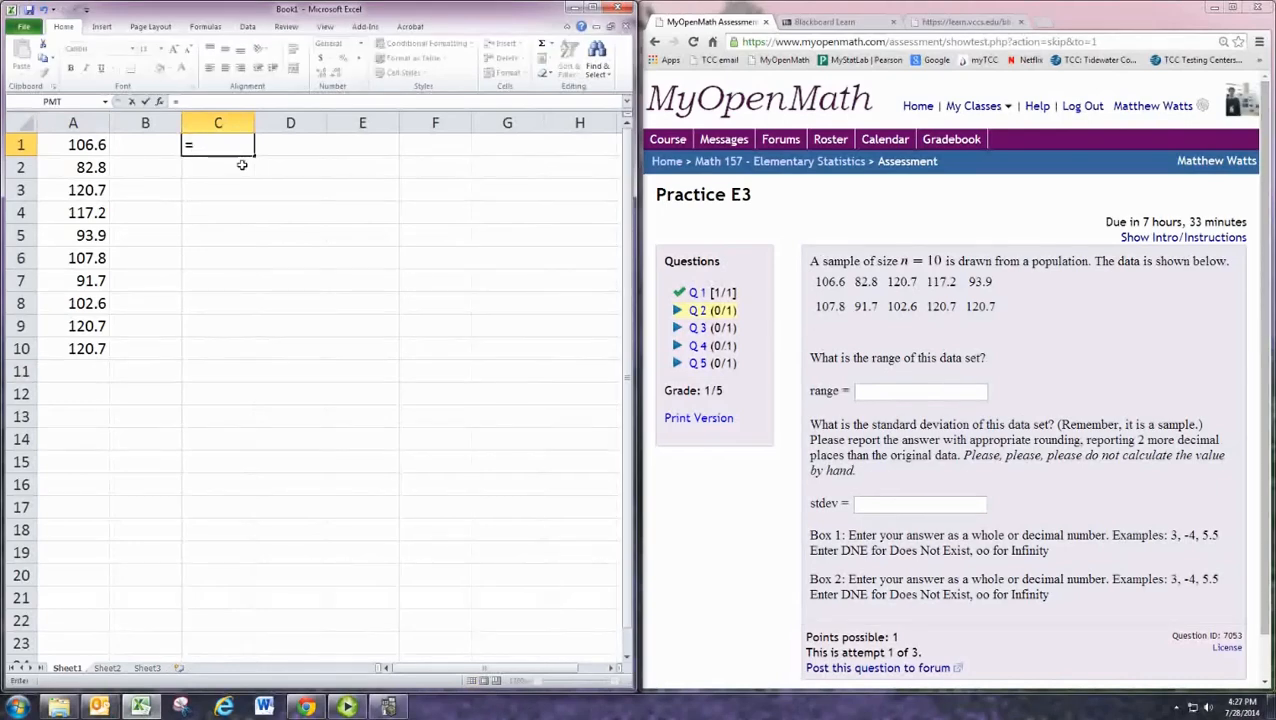
{"action": "type", "text": "RA"}
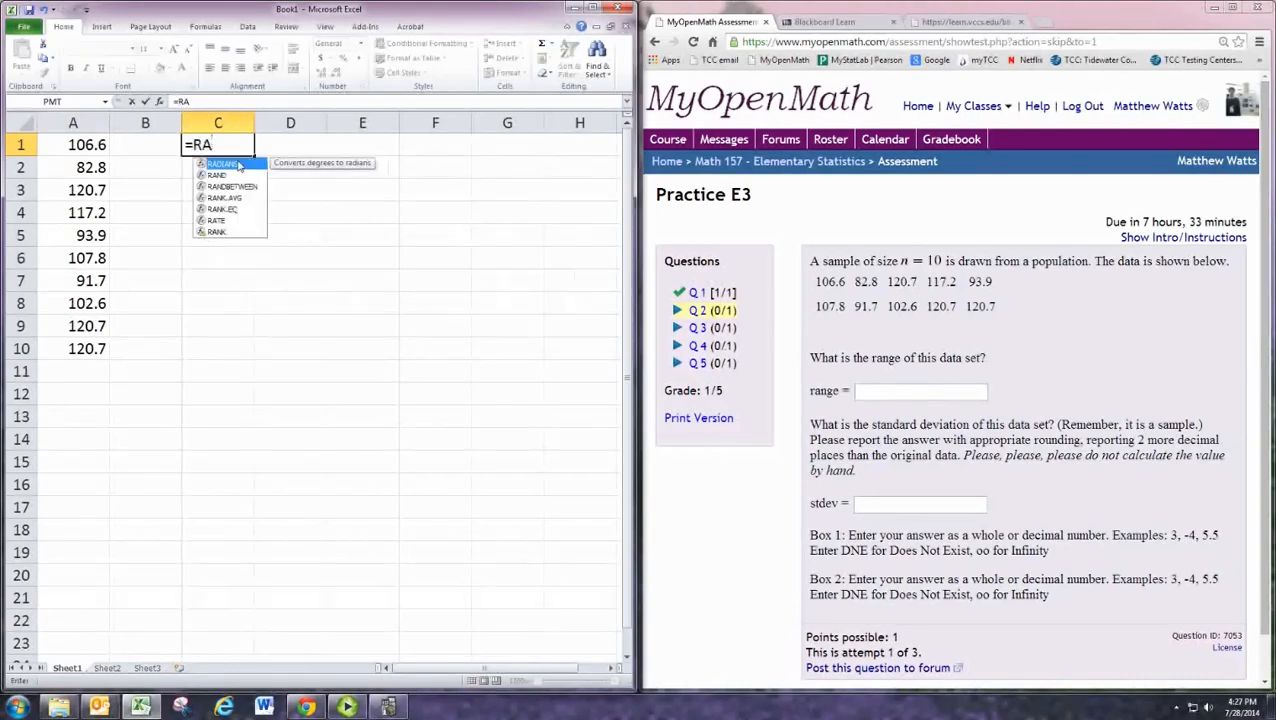
{"action": "key", "text": "Backspace"}
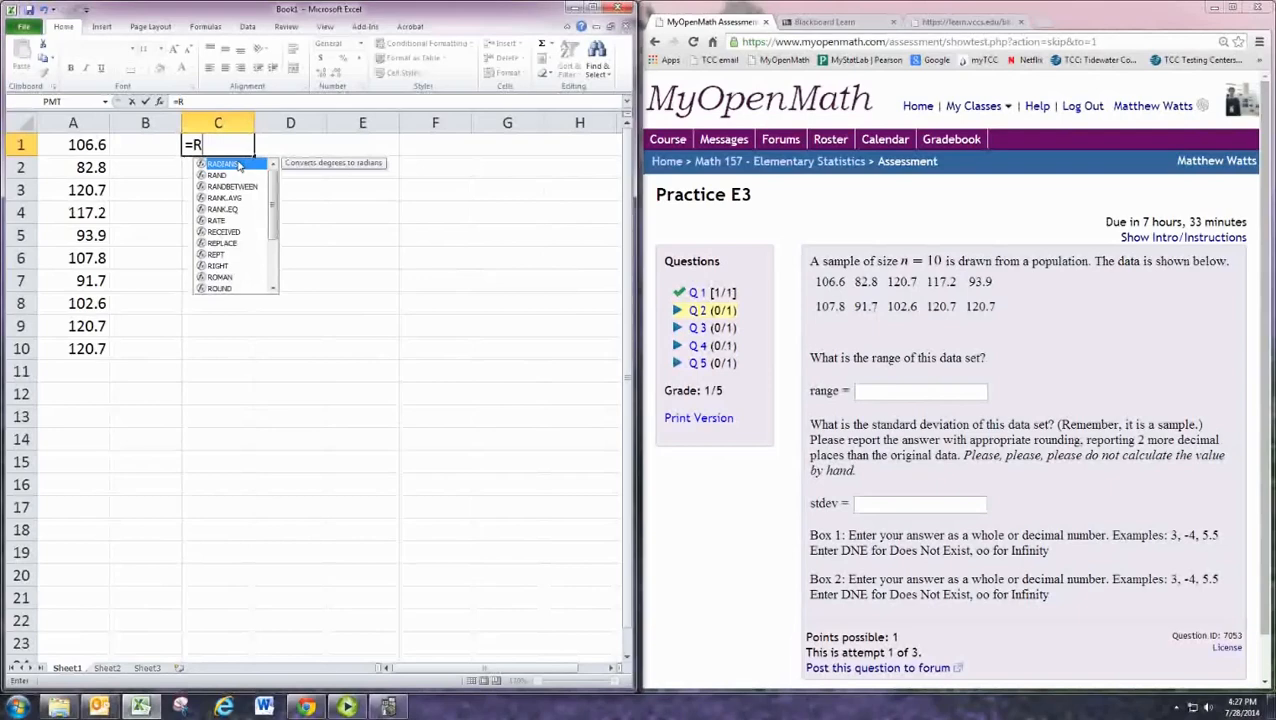
{"action": "key", "text": "Escape"}
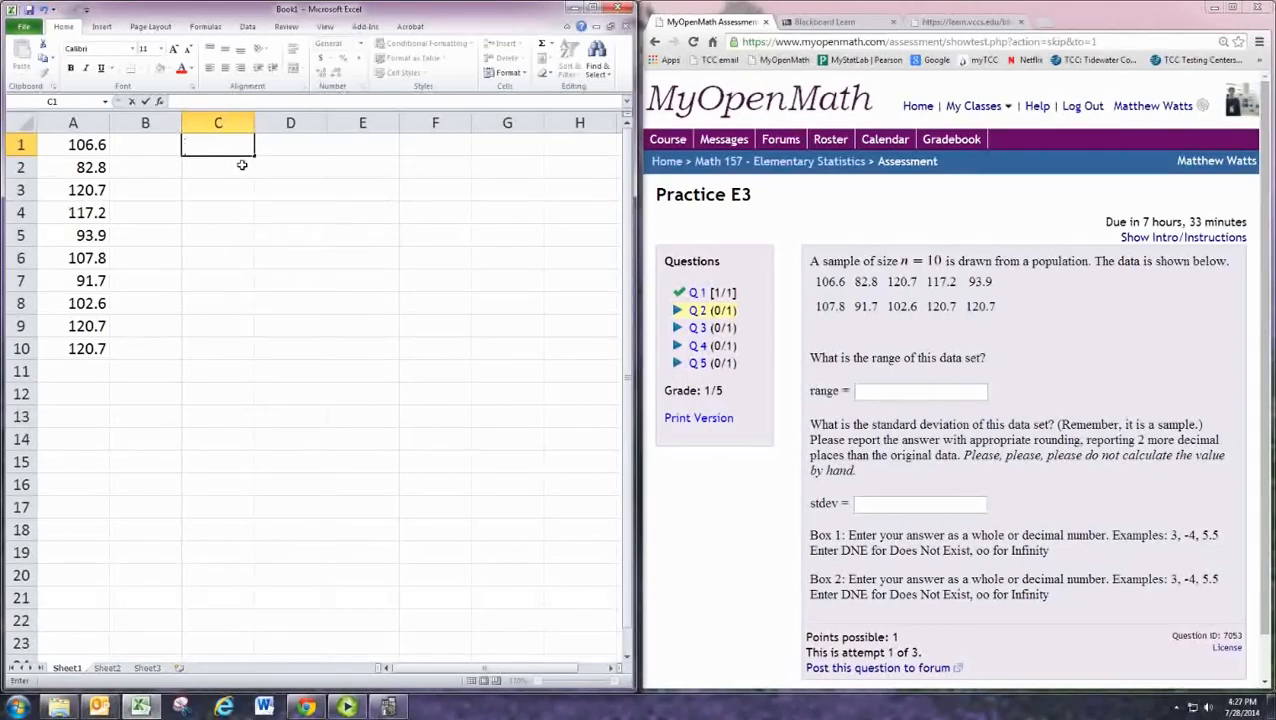
{"action": "left_click", "coordinate": [218, 168]}
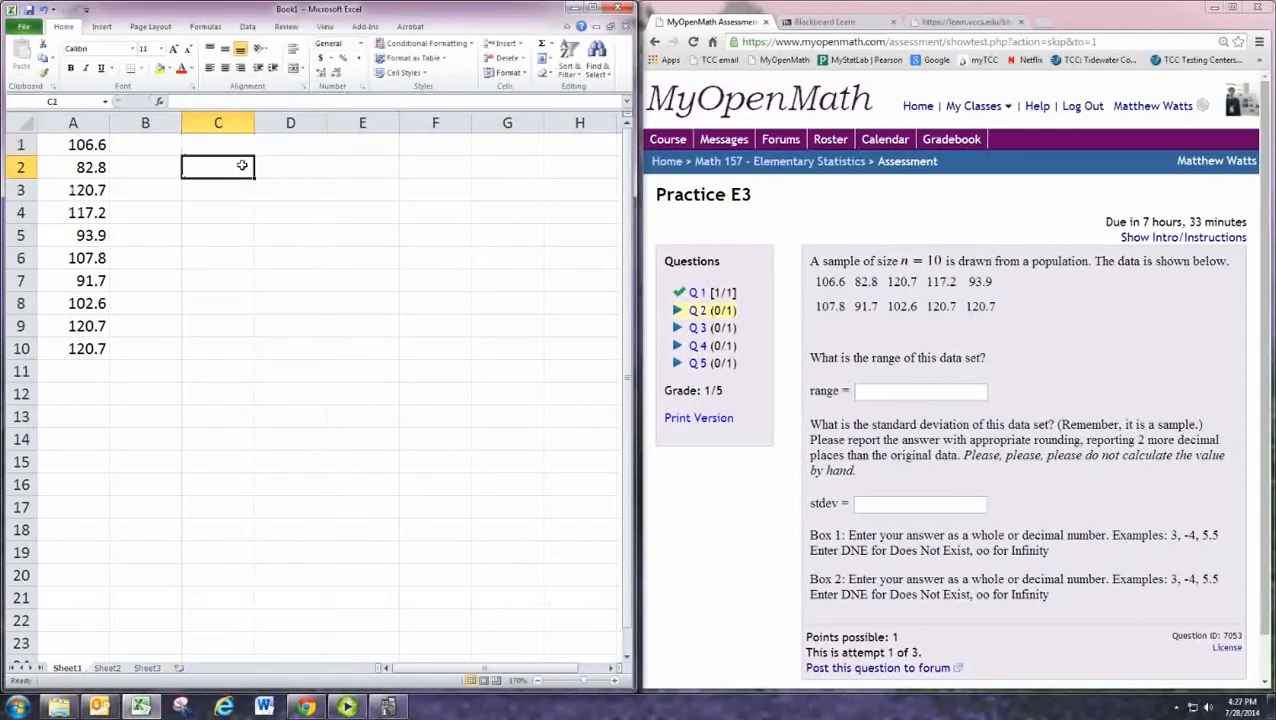
Sort A1:A10 smallest to largest and start the =A10-A1 range formula in C1
{"action": "left_click", "coordinate": [72, 144]}
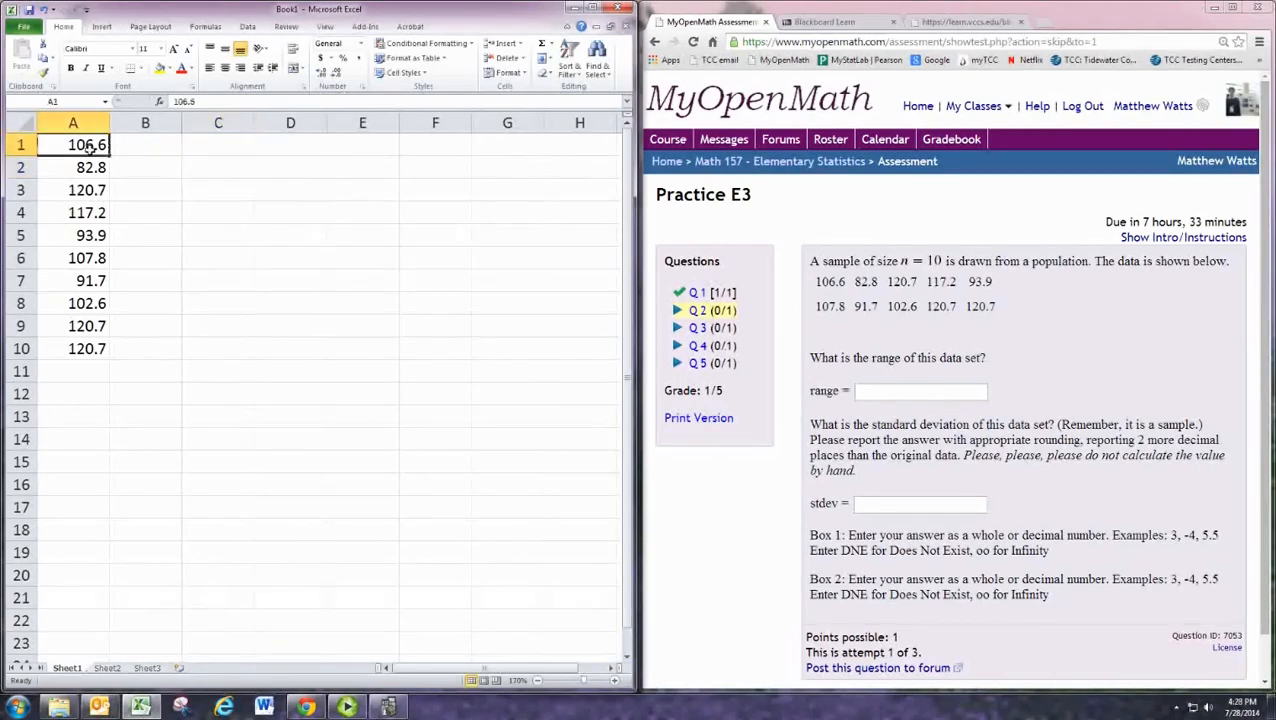
{"action": "left_click_drag", "start_coordinate": [72, 144], "coordinate": [72, 348]}
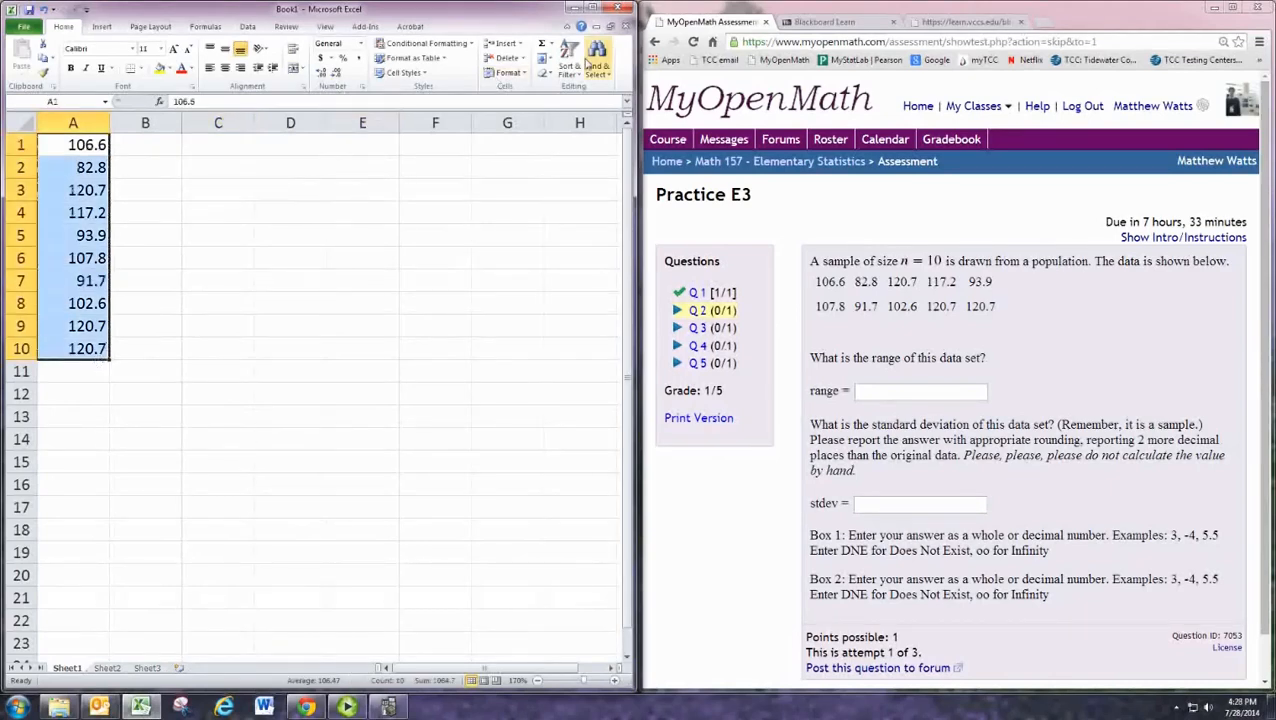
{"action": "left_click", "coordinate": [570, 52]}
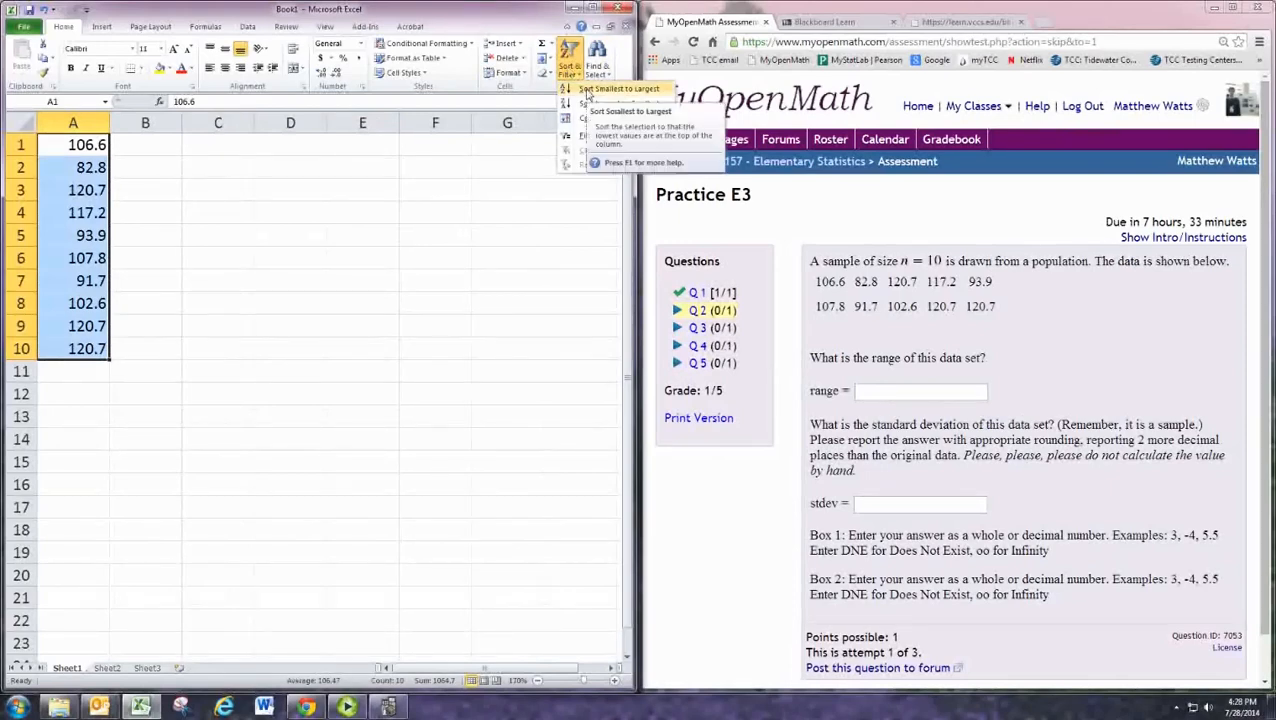
{"action": "left_click", "coordinate": [620, 88]}
{"action": "type", "text": "="}
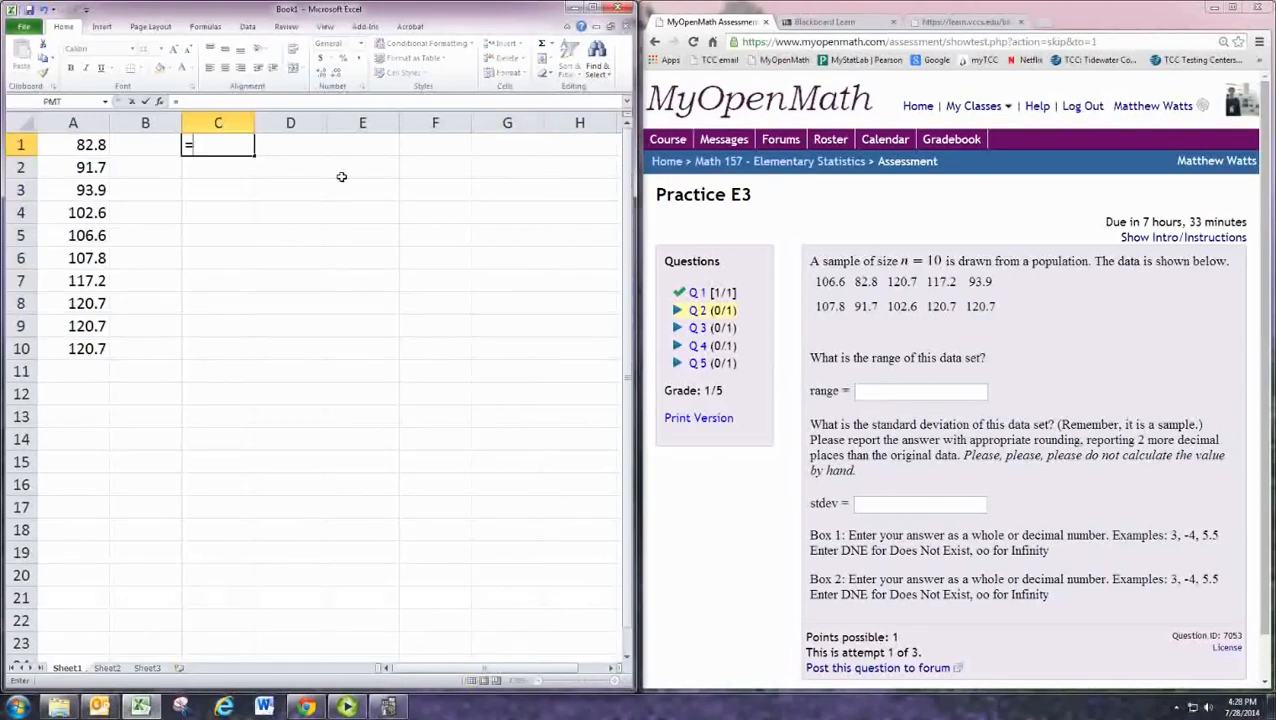
{"action": "left_click", "coordinate": [86, 304]}
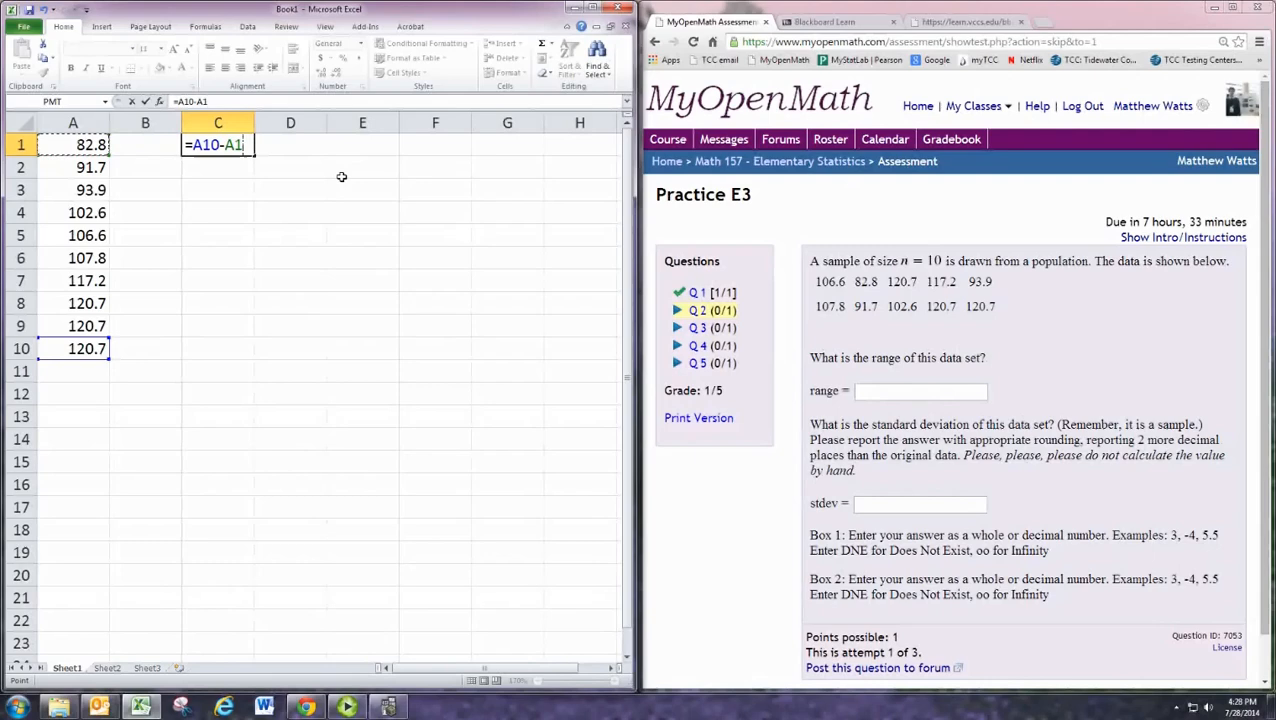
Finish the range formula yielding 37.9 and enter 37.9 as the MyOpenMath range answer
{"action": "type", "text": "3"}
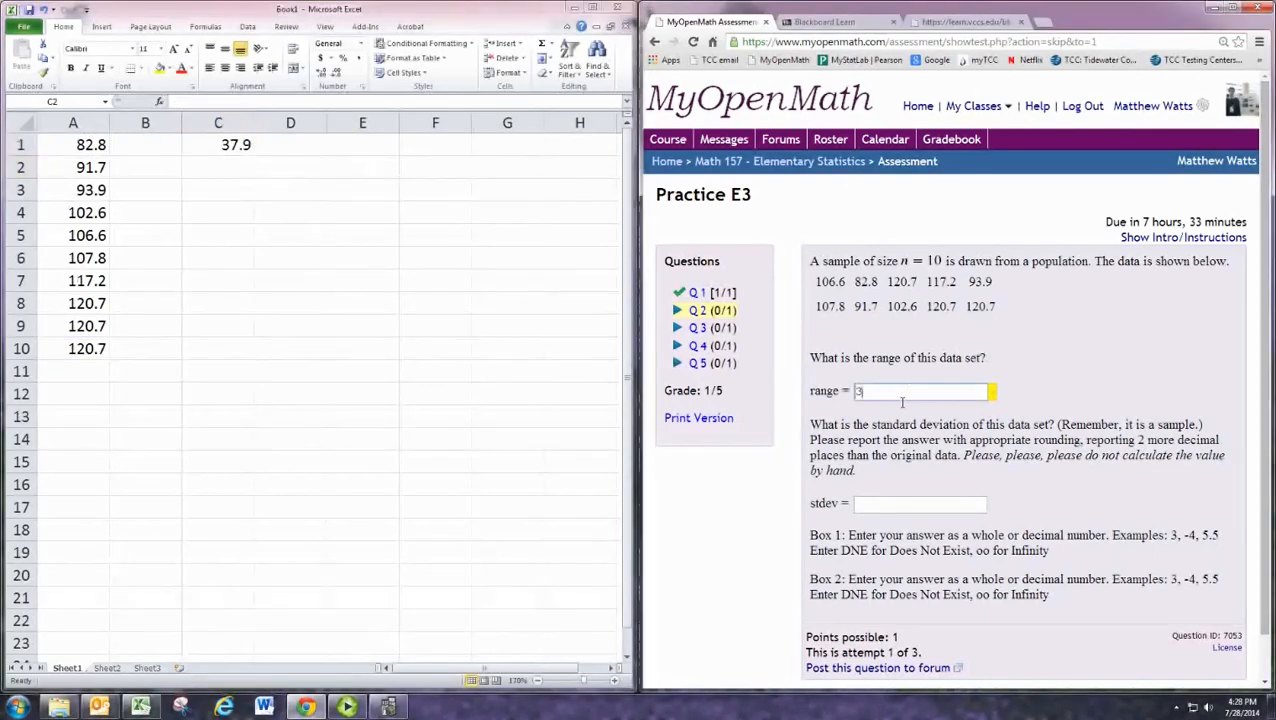
{"action": "type", "text": "37.9"}
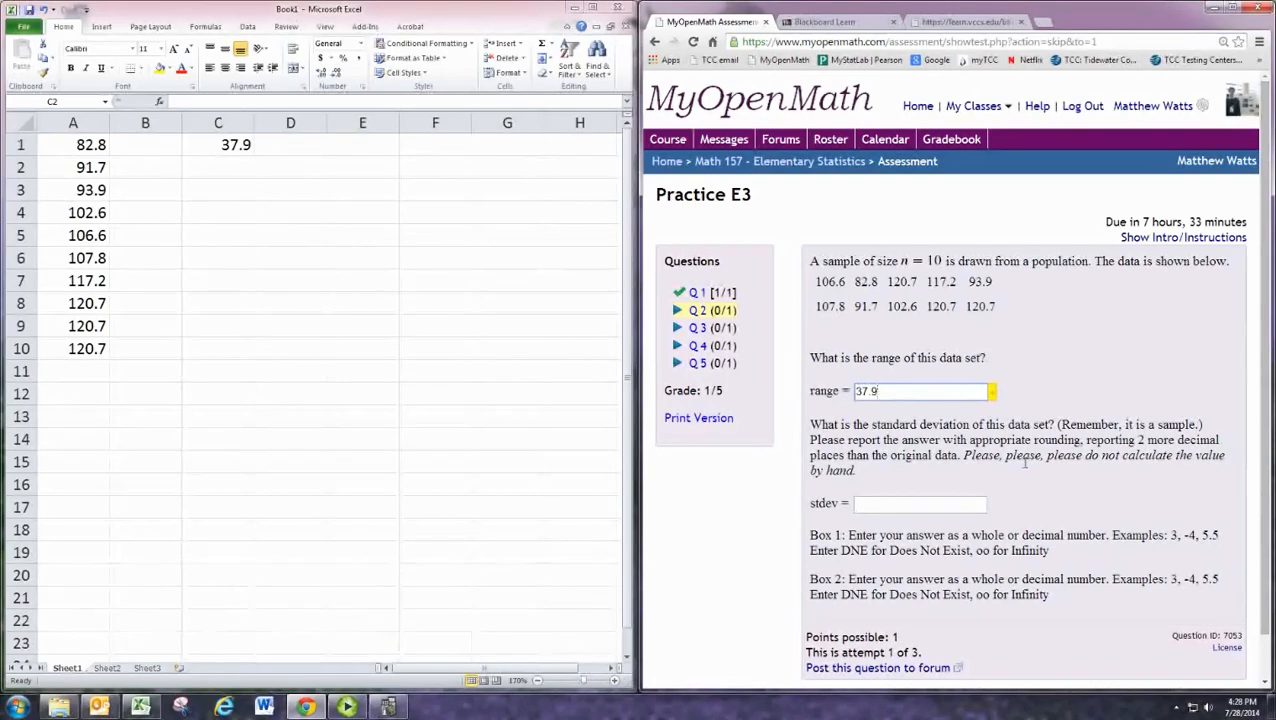
{"action": "mouse_move", "coordinate": [884, 480]}
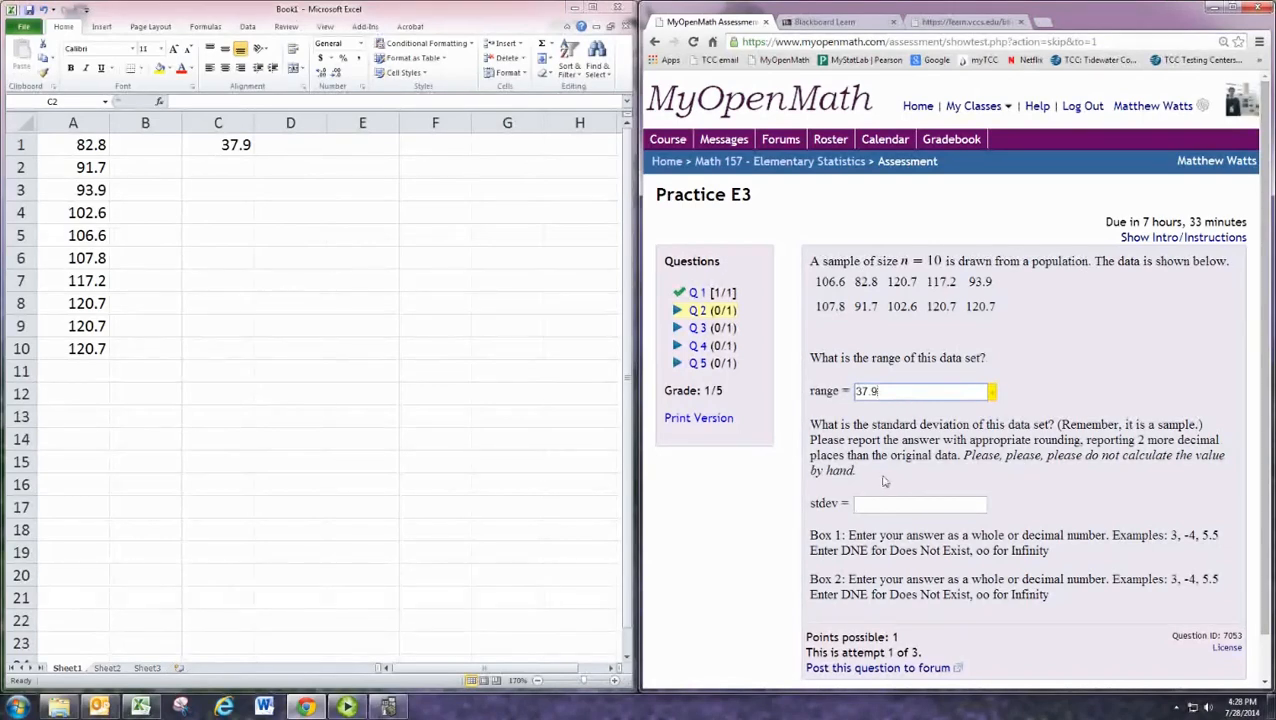
{"action": "mouse_move", "coordinate": [1136, 408]}
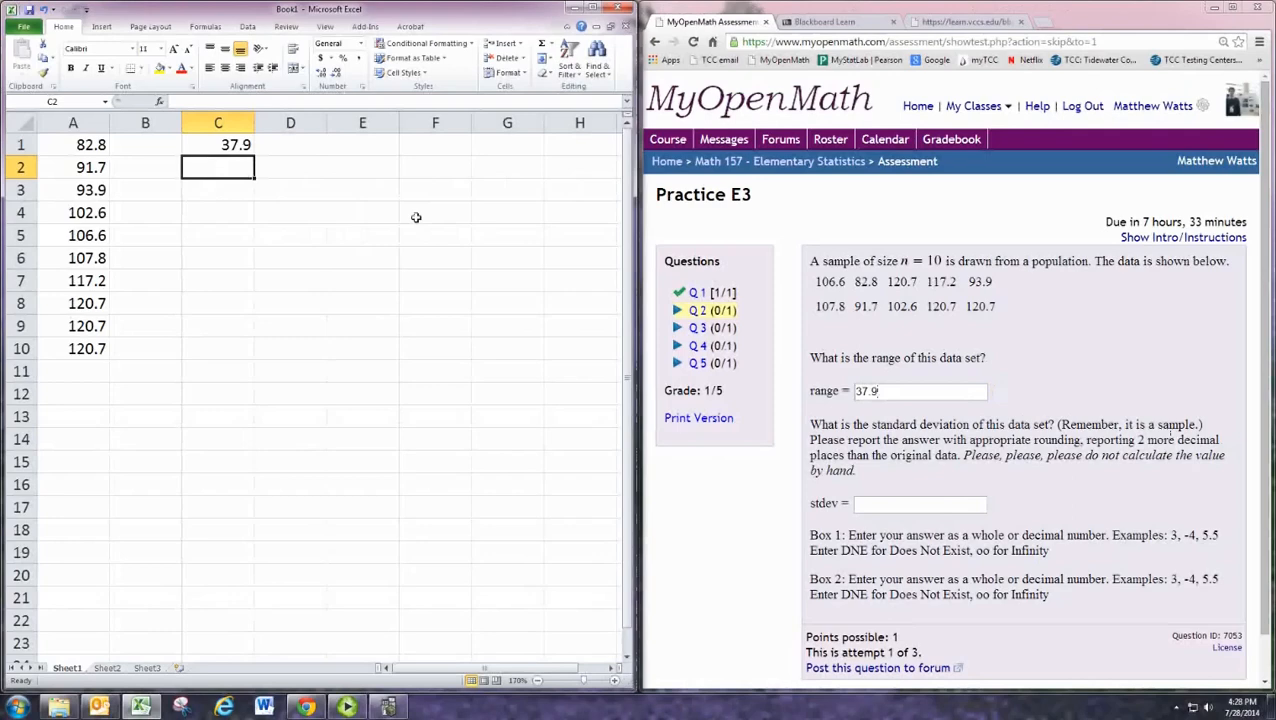
Compute =STDEV(A1:A10) in C2, returning the sample standard deviation 13.6455
{"action": "type", "text": "=STDEV("}
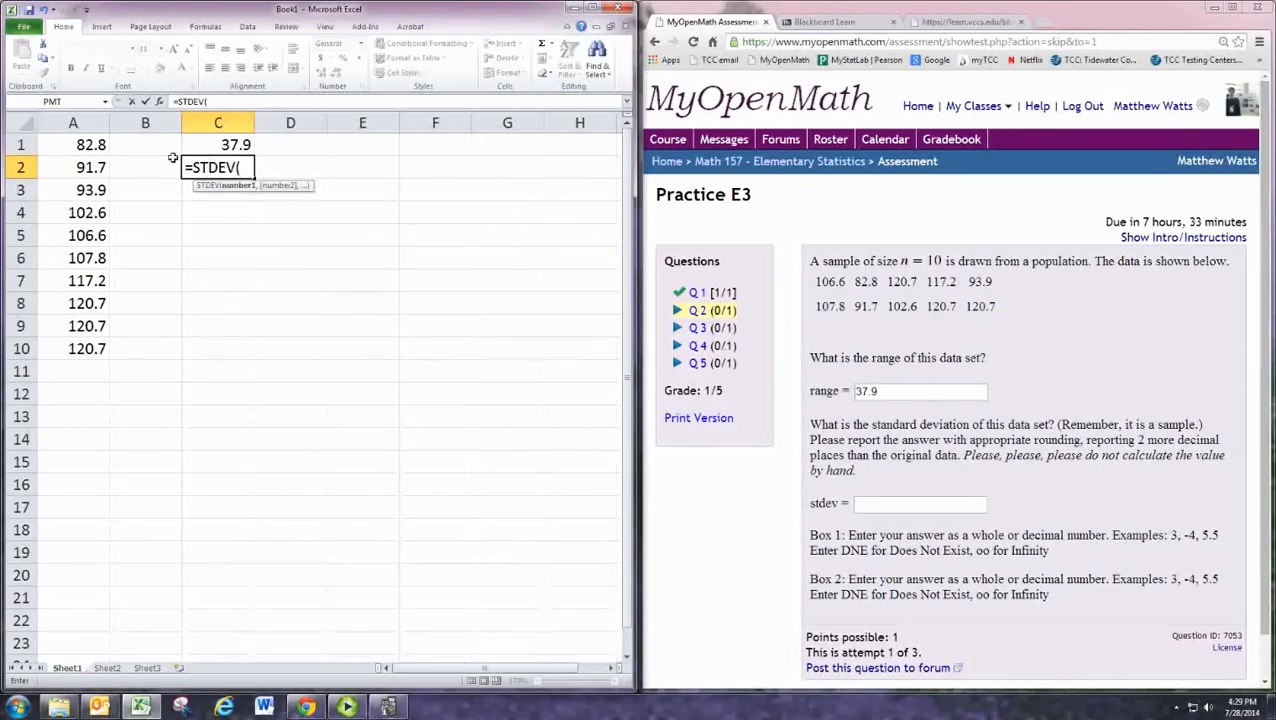
{"action": "left_click_drag", "start_coordinate": [72, 144], "coordinate": [72, 348]}
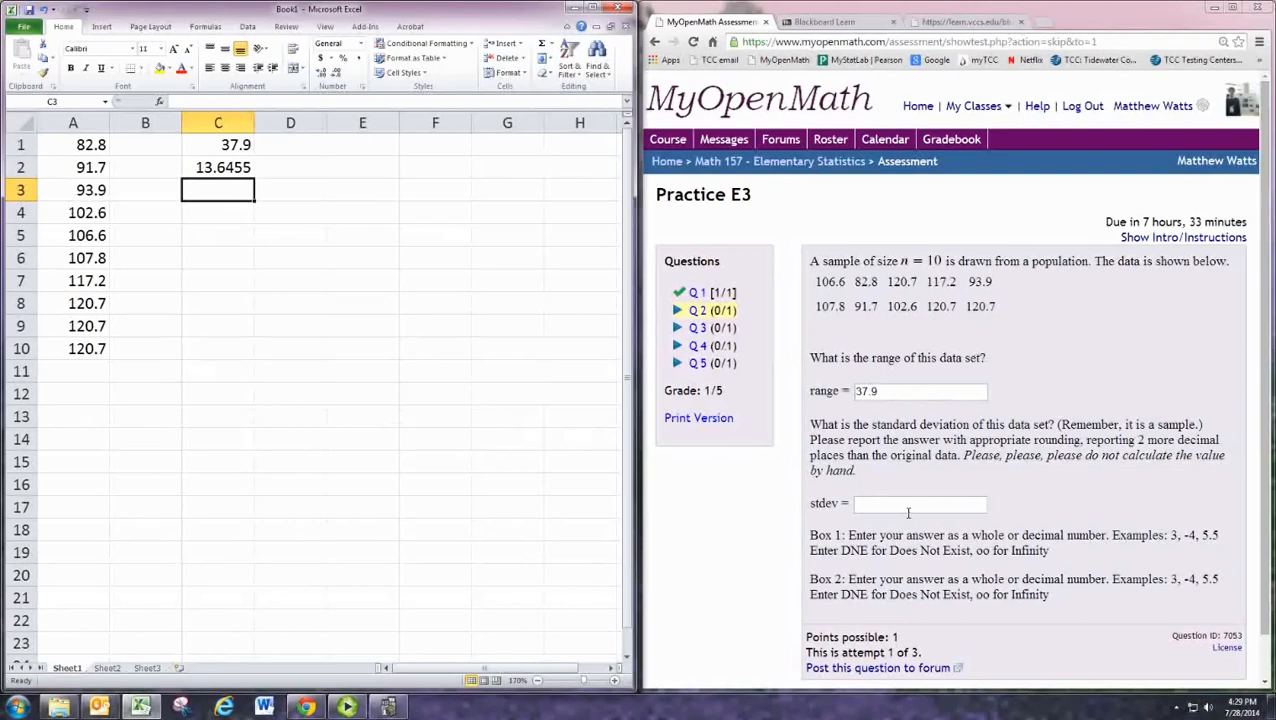
Enter 13.645 in the MyOpenMath standard deviation answer box
{"action": "type", "text": "13.645"}
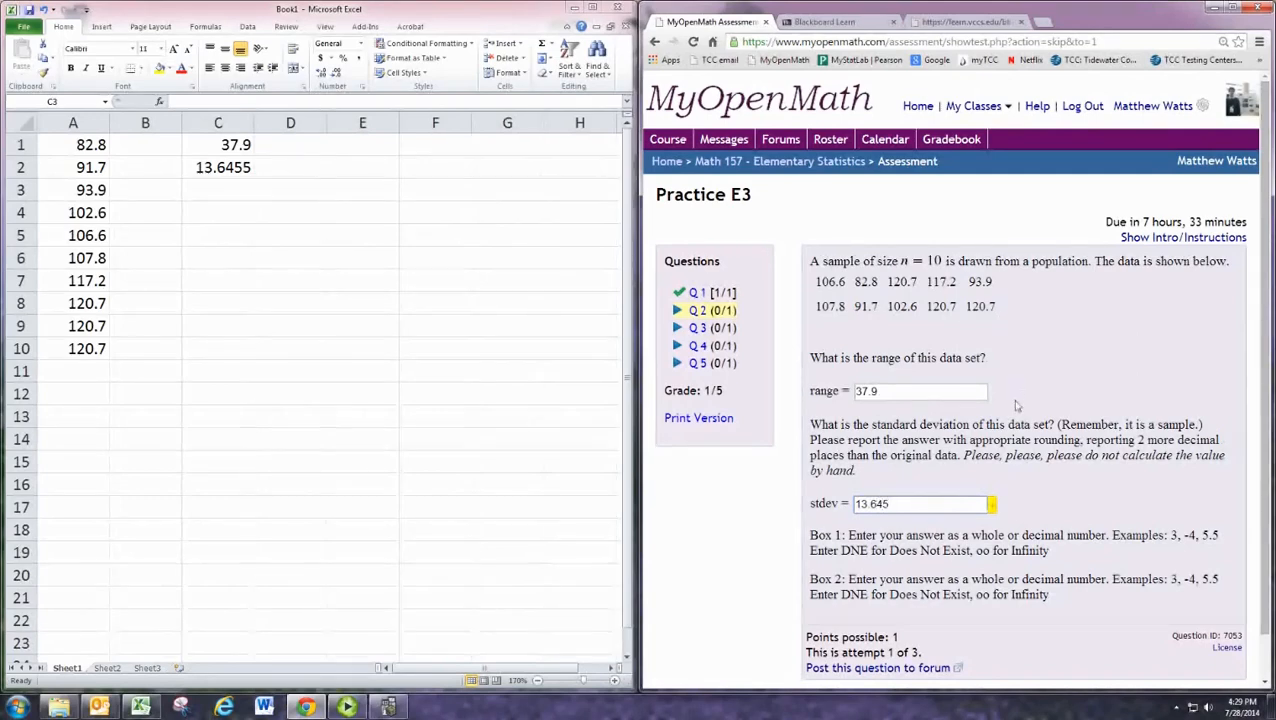
{"action": "mouse_move", "coordinate": [964, 520]}
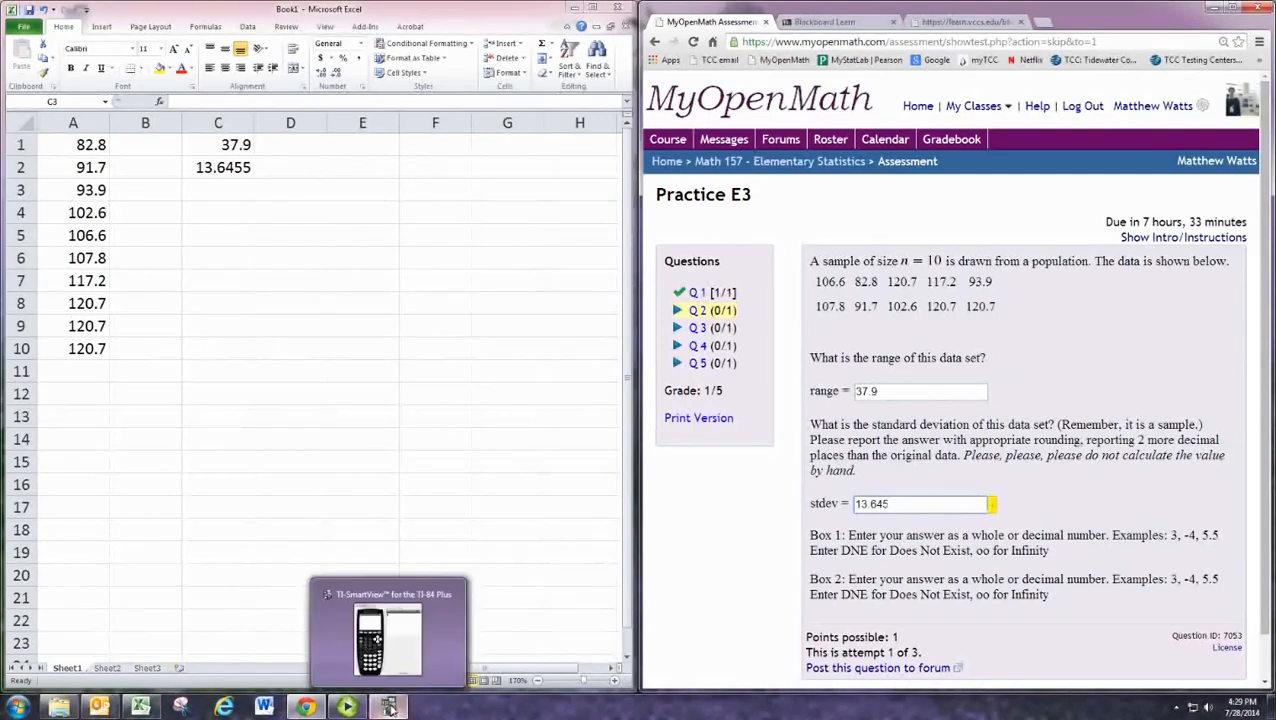
Key the ten sample values 106.6 through 120.7 into list L1 on the TI-84 emulator
{"action": "left_click", "coordinate": [388, 636]}
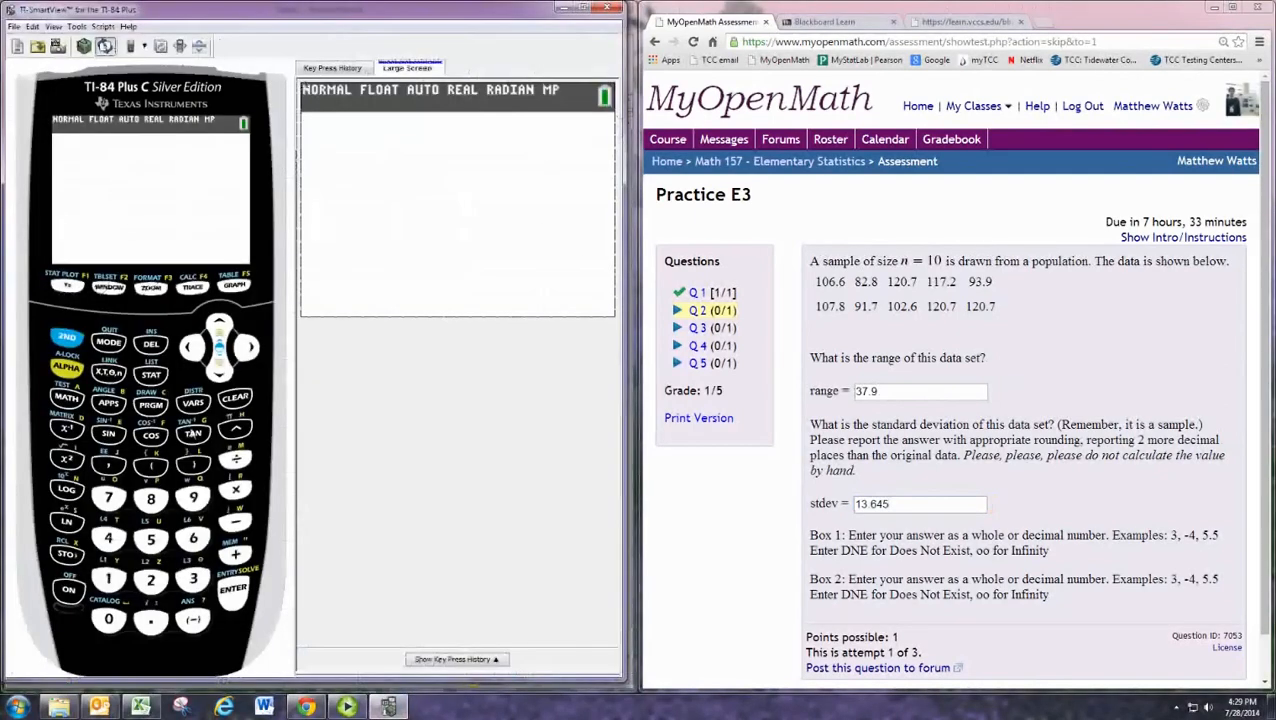
{"action": "left_click", "coordinate": [152, 374]}
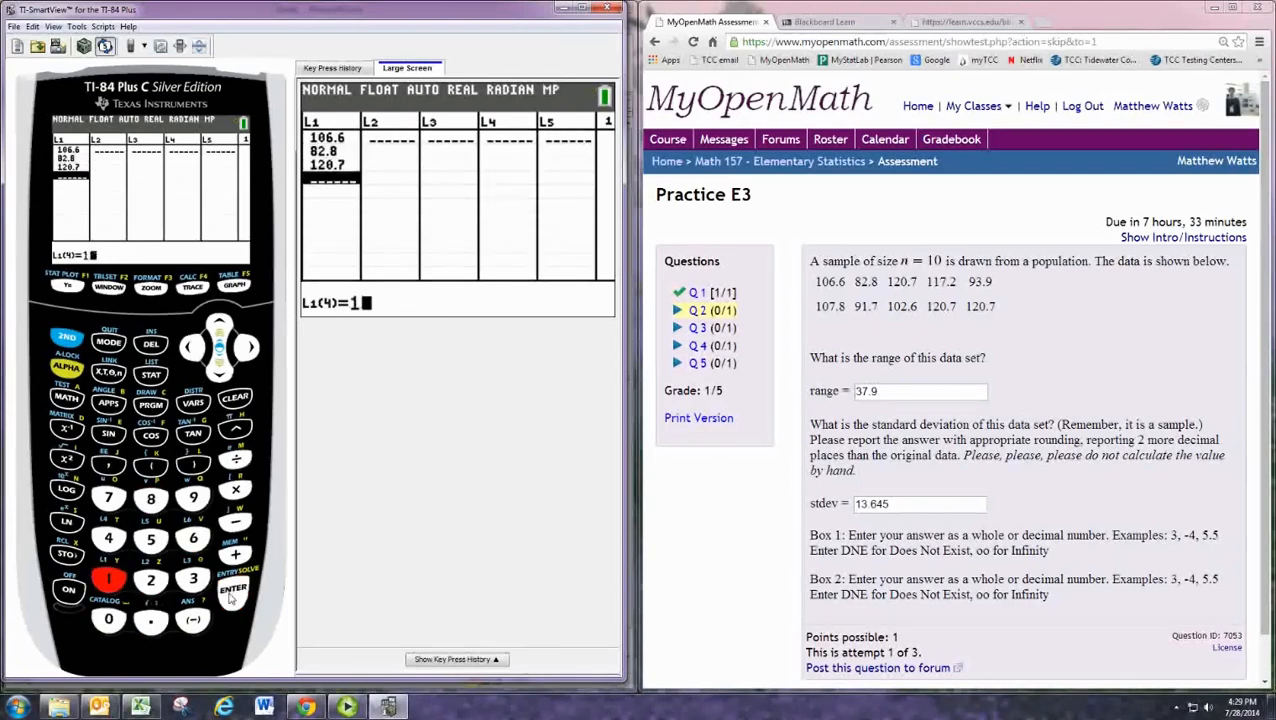
{"action": "left_click", "coordinate": [194, 580]}
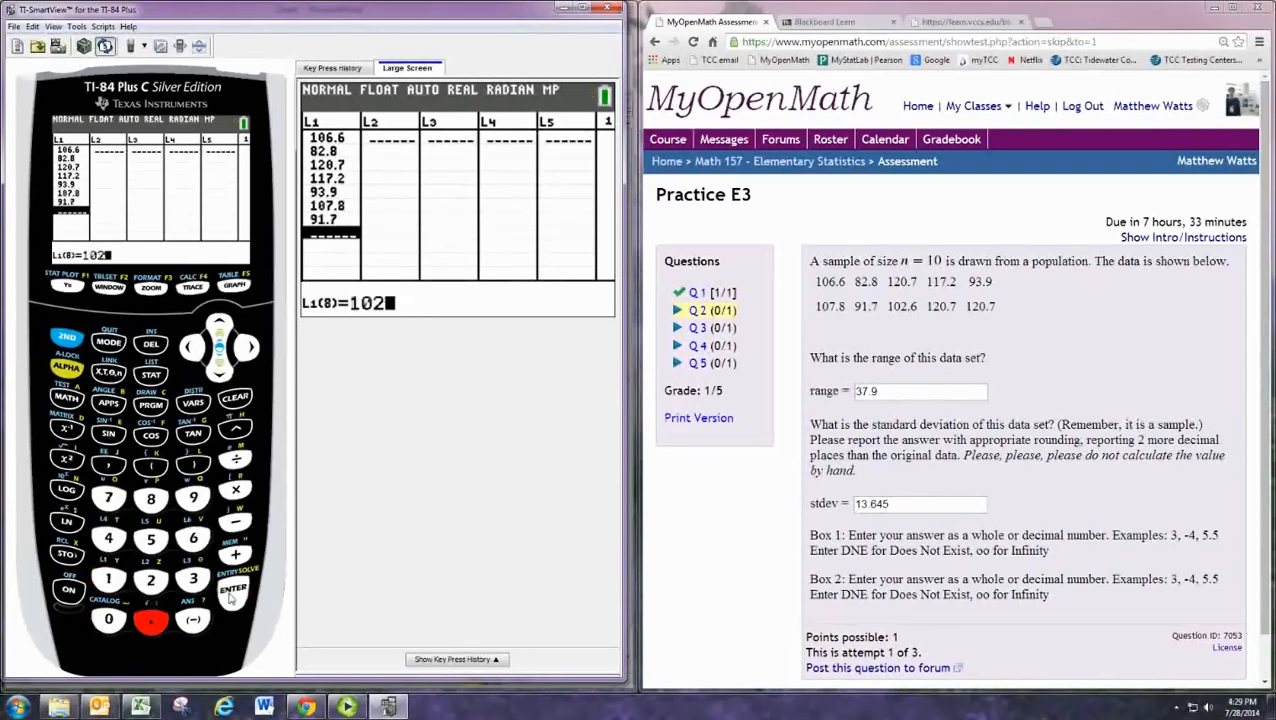
{"action": "left_click", "coordinate": [108, 620]}
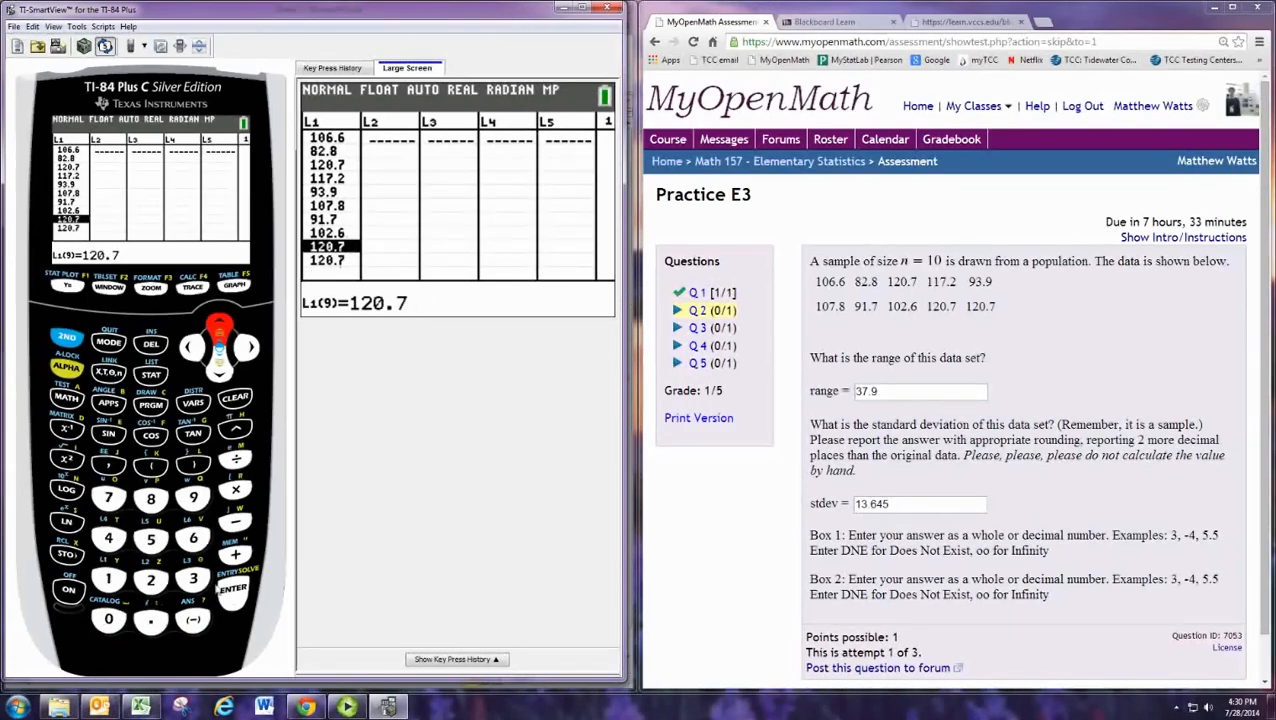
{"action": "left_click", "coordinate": [152, 376]}
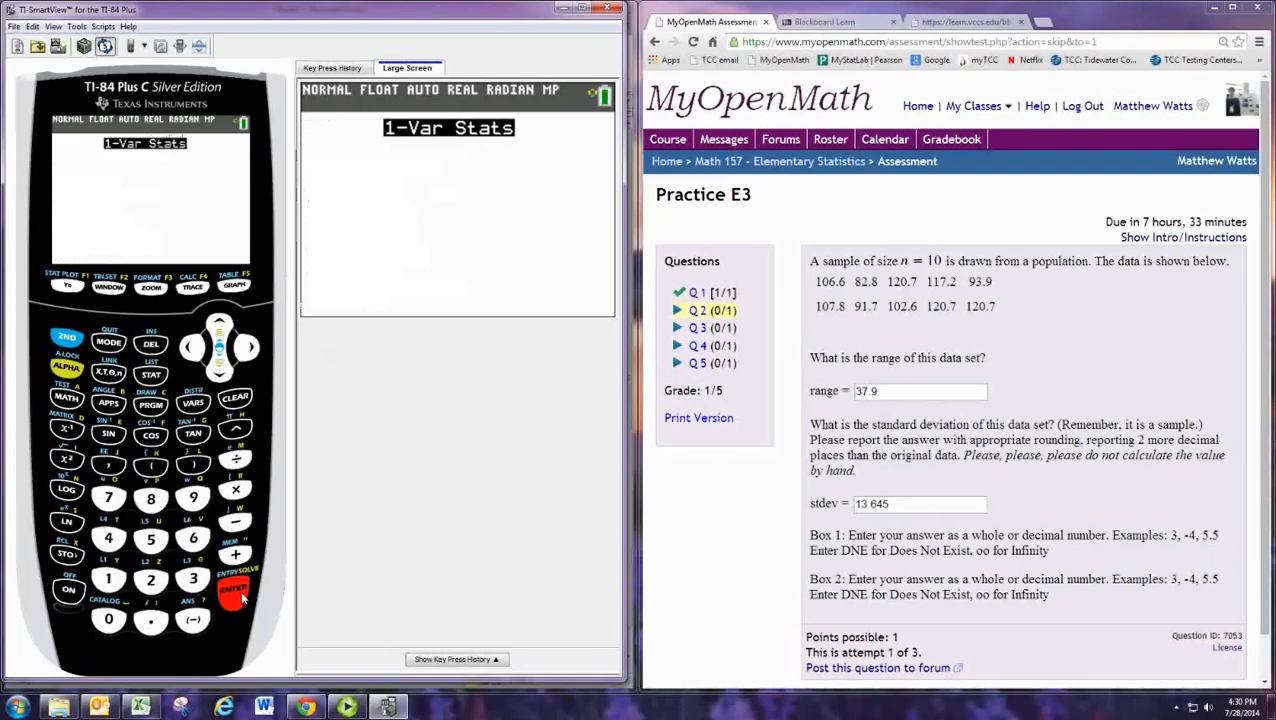
Run 1-Var Stats on L1 and scroll the results showing Sx=13.6455, minX 82.8, maxX 120.7
{"action": "left_click", "coordinate": [232, 588]}
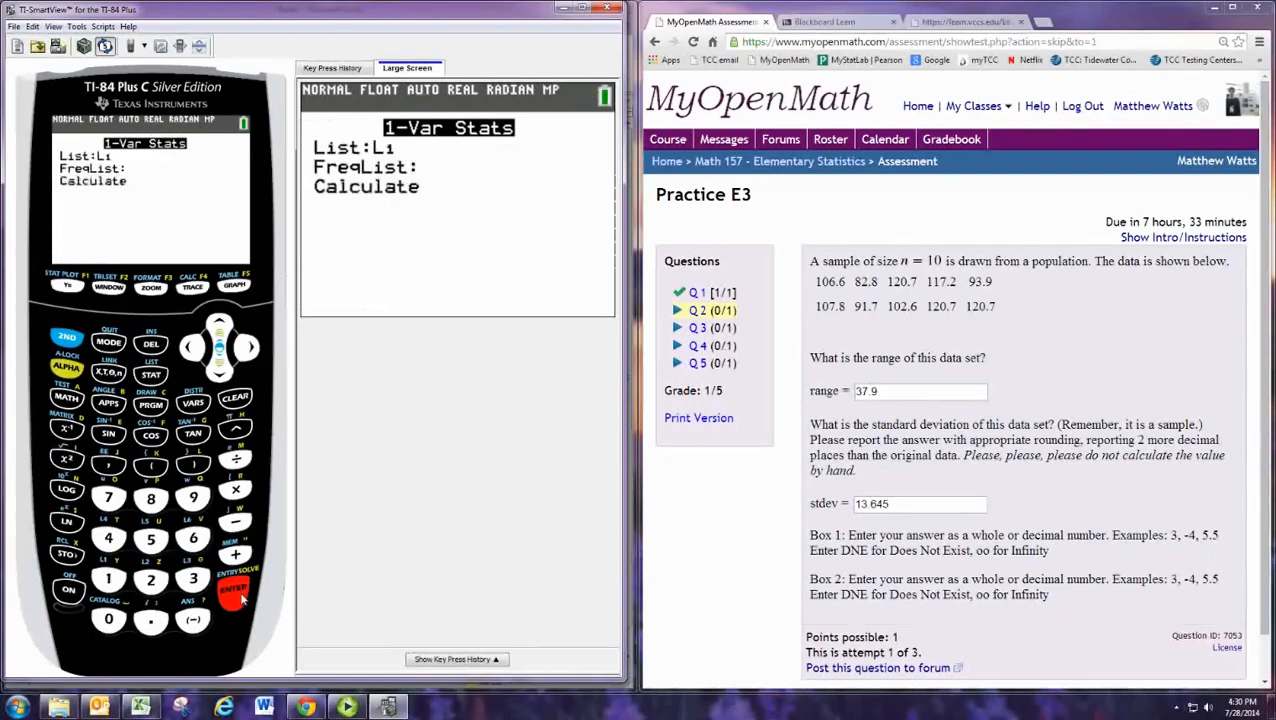
{"action": "left_click", "coordinate": [234, 588]}
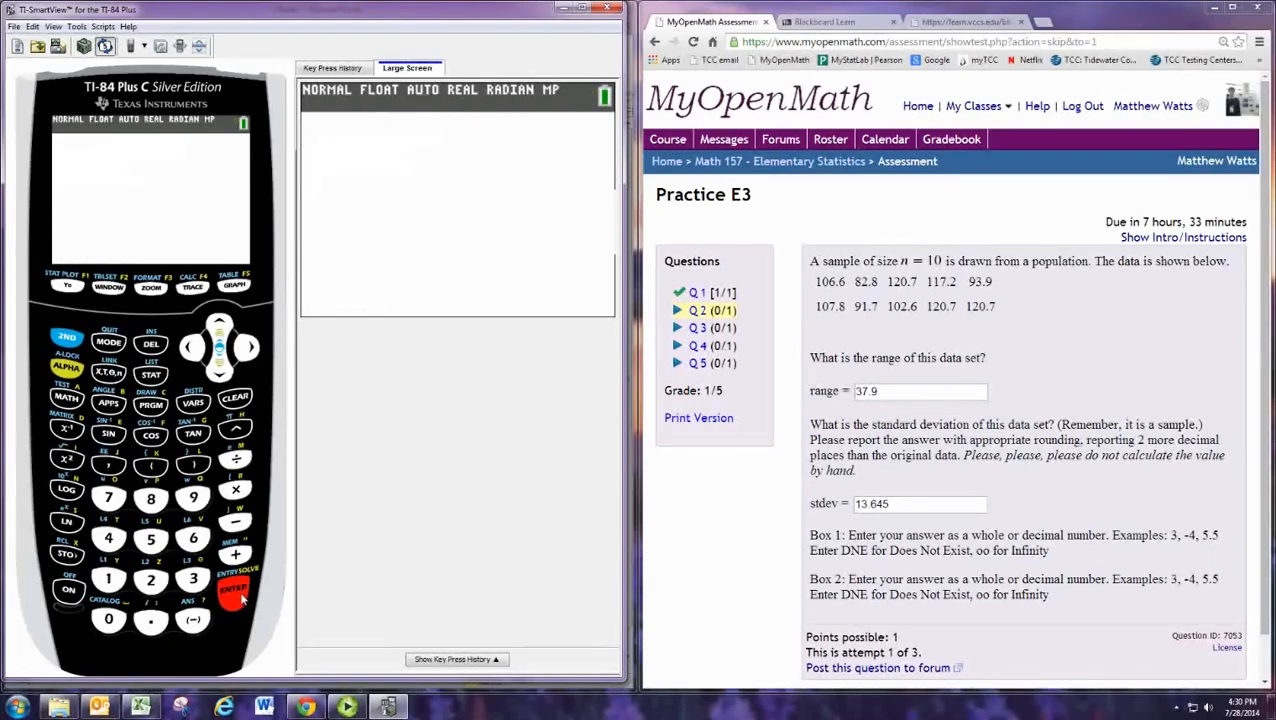
{"action": "left_click", "coordinate": [232, 588]}
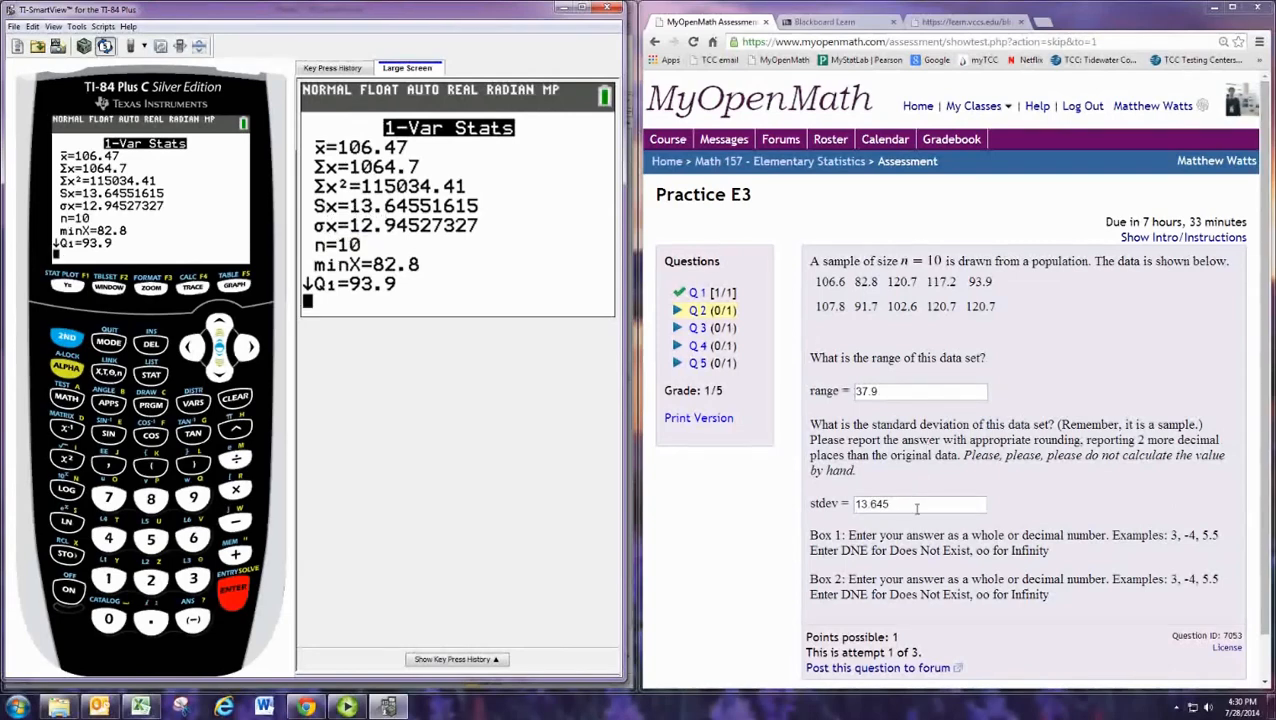
{"action": "left_click", "coordinate": [916, 504]}
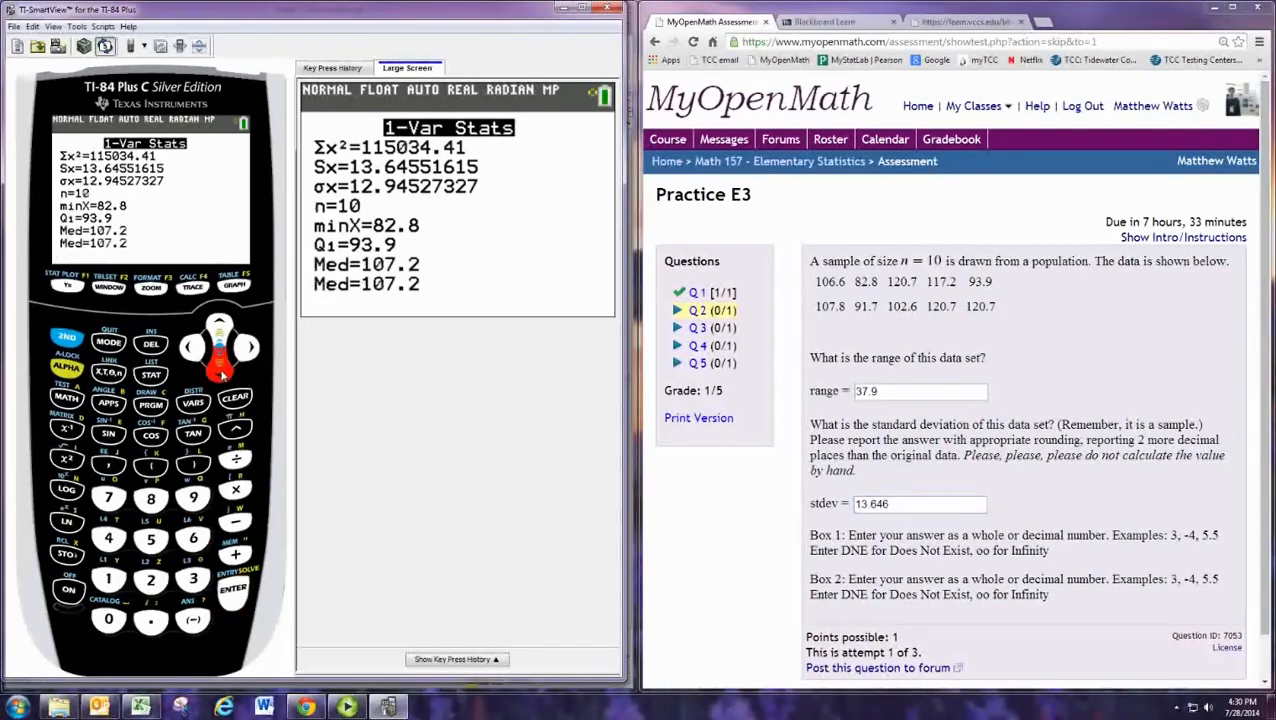
{"action": "left_click", "coordinate": [220, 364]}
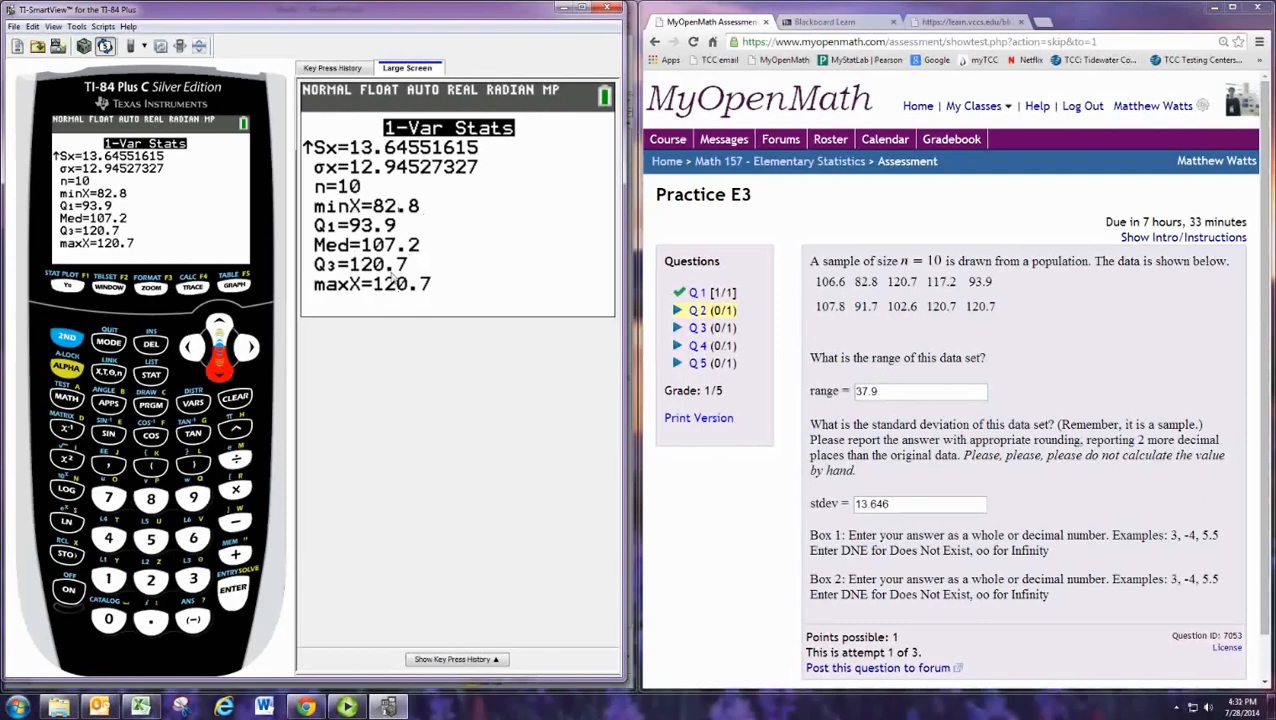
{"action": "mouse_move", "coordinate": [410, 290]}
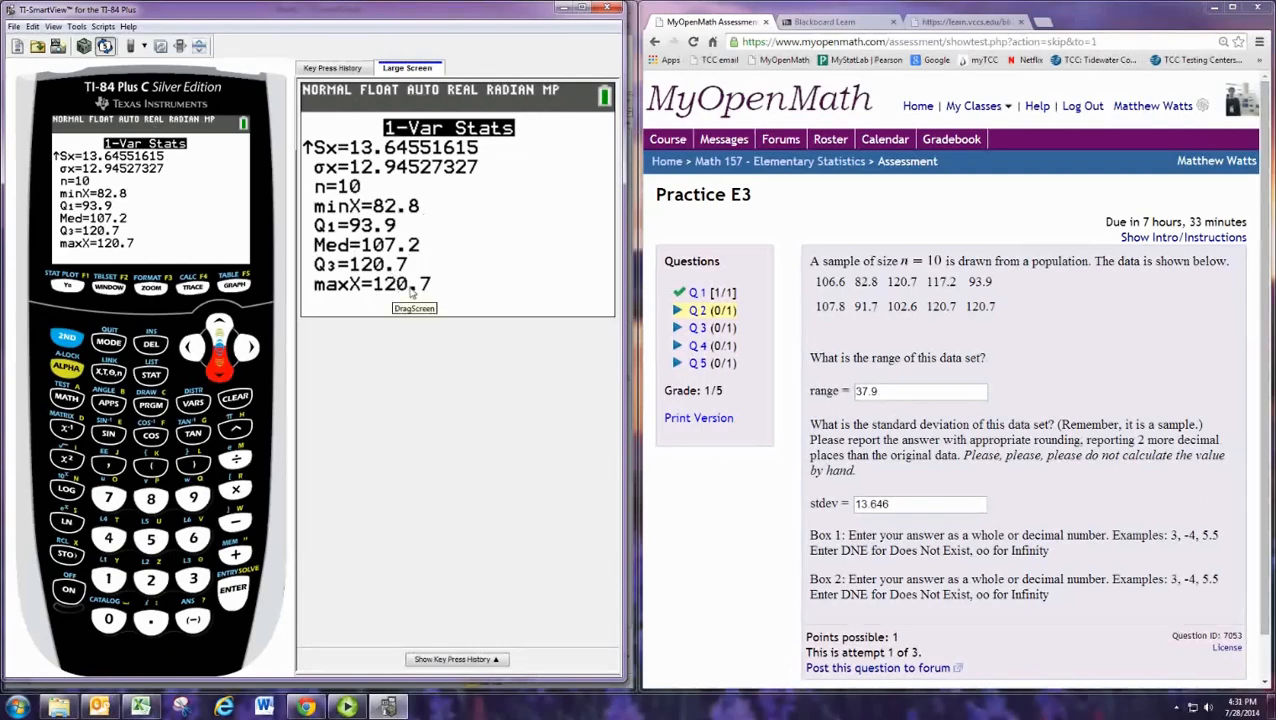